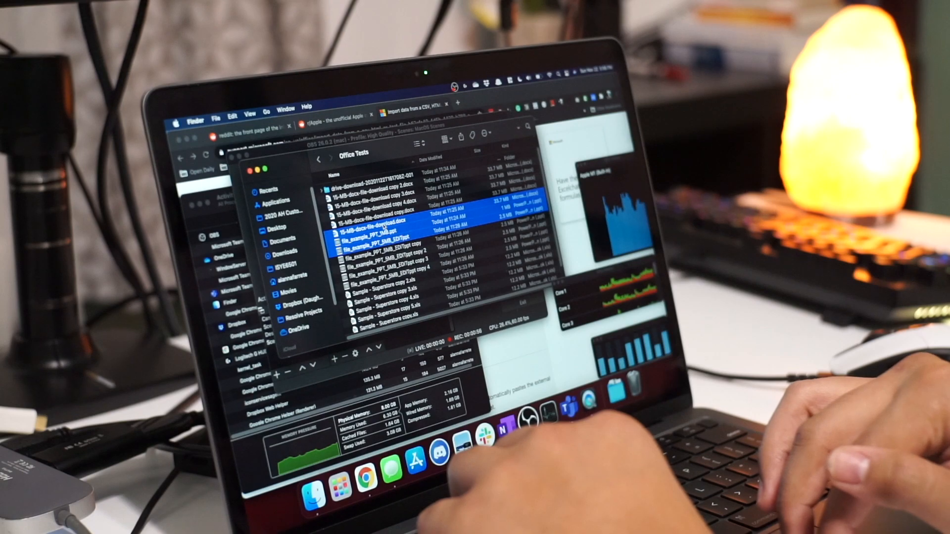
# Toggle the microphone off and back on, then join the meeting with camera off
pyautogui.rightClick(366, 241)
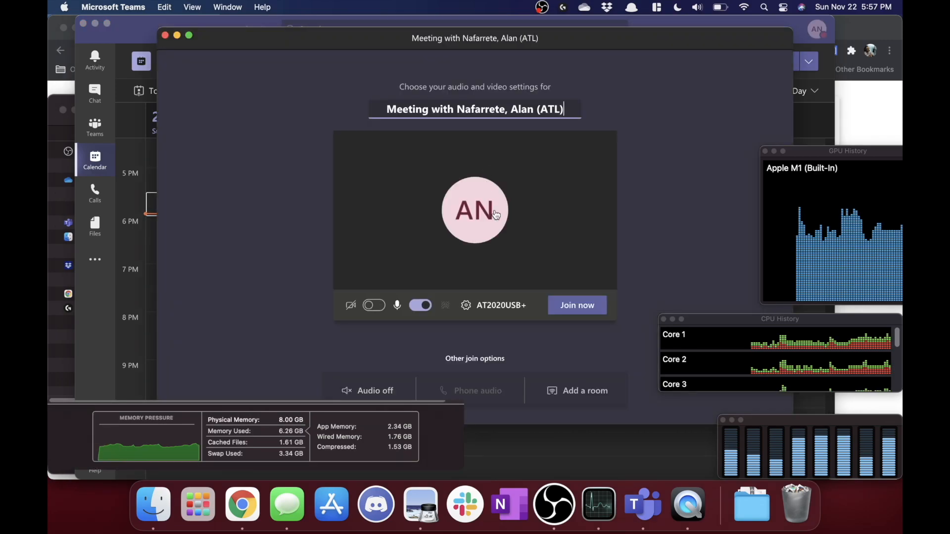
pyautogui.click(421, 305)
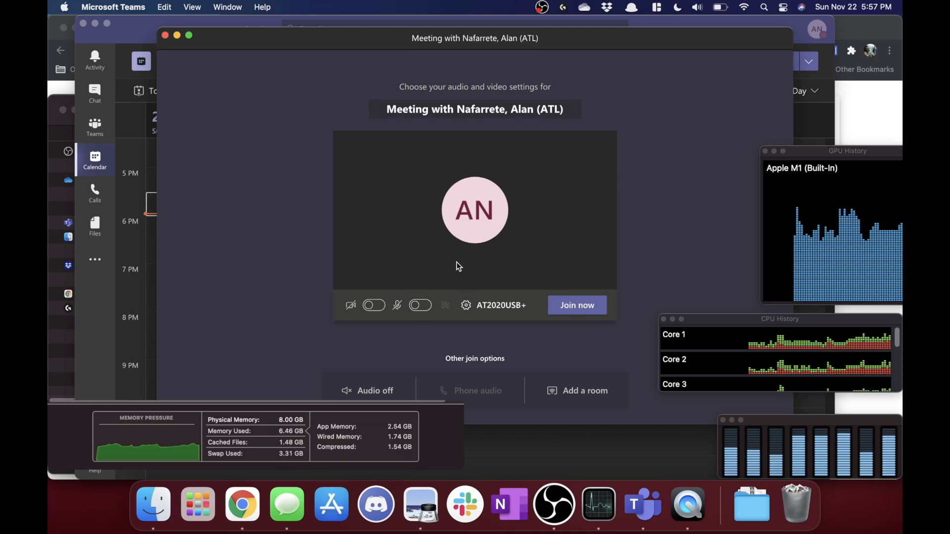
pyautogui.click(420, 306)
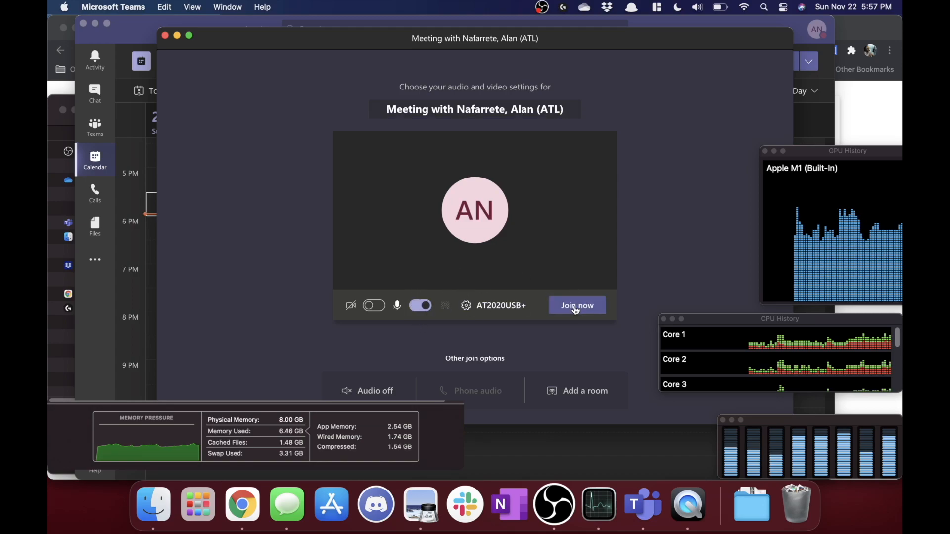
pyautogui.click(578, 305)
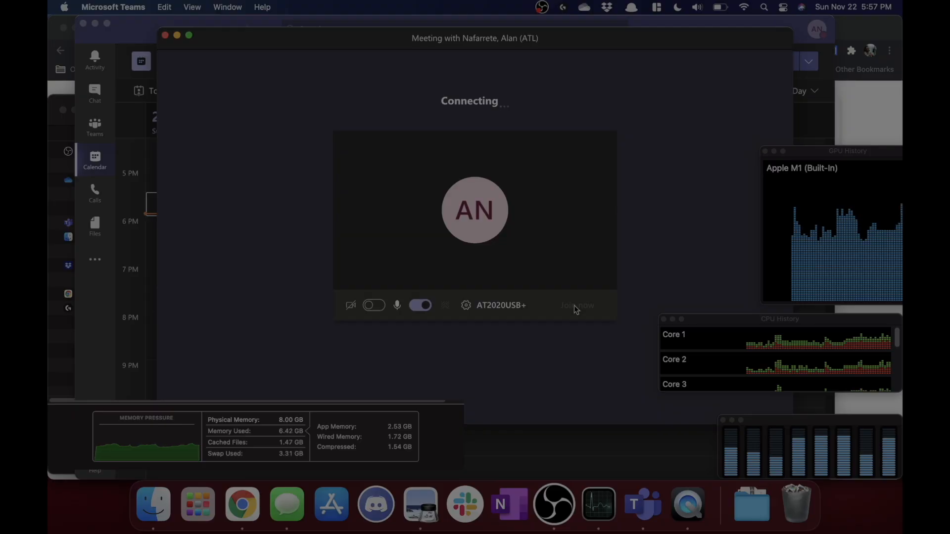
# Turn on live captions and bring up the Desktop, Window, PowerPoint and Whiteboard share options
pyautogui.click(577, 305)
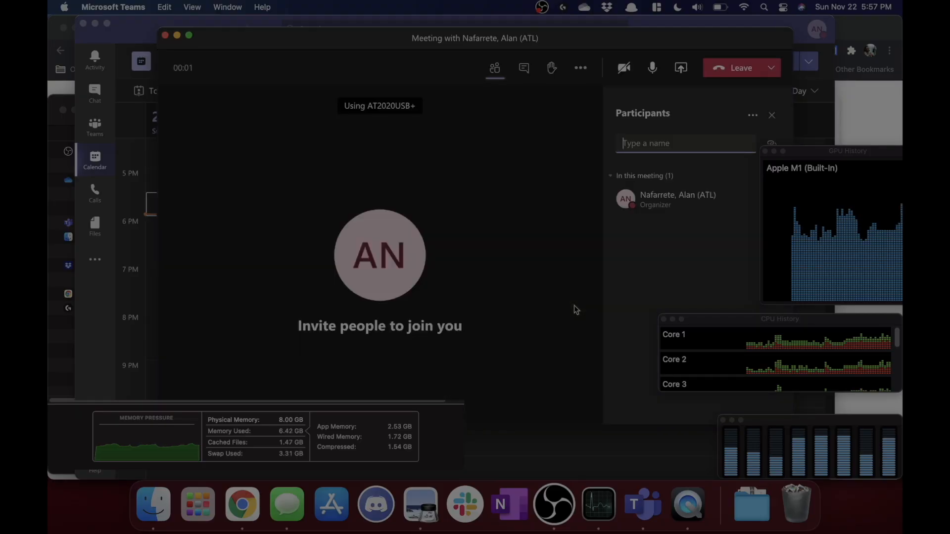
pyautogui.click(580, 68)
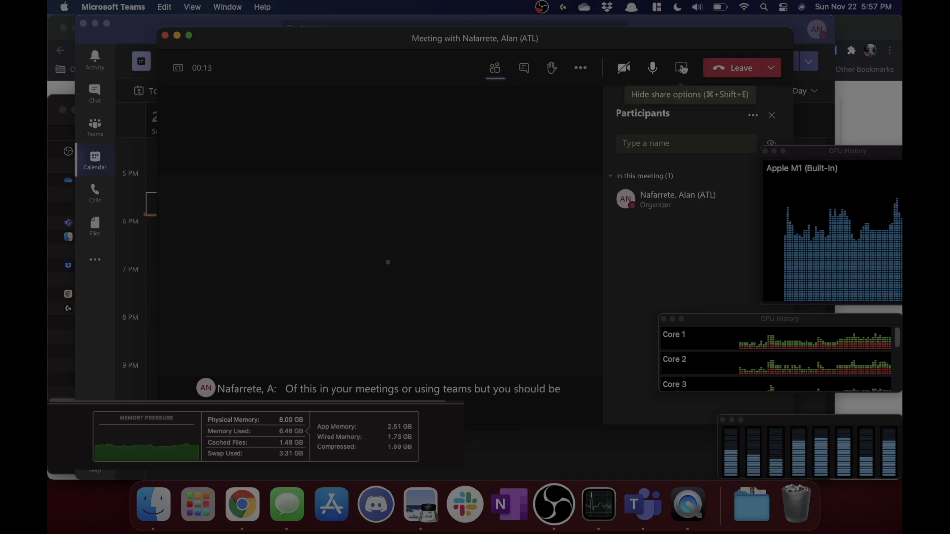
pyautogui.click(681, 68)
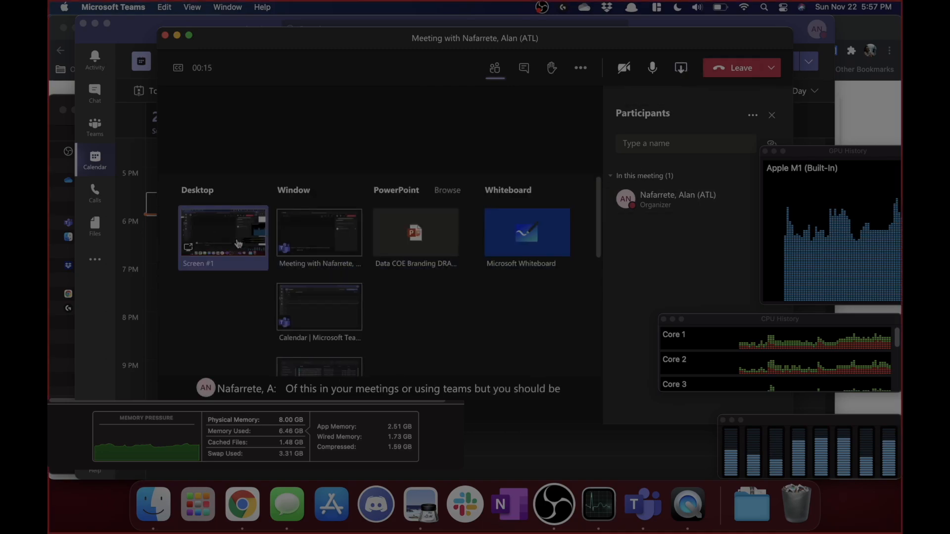